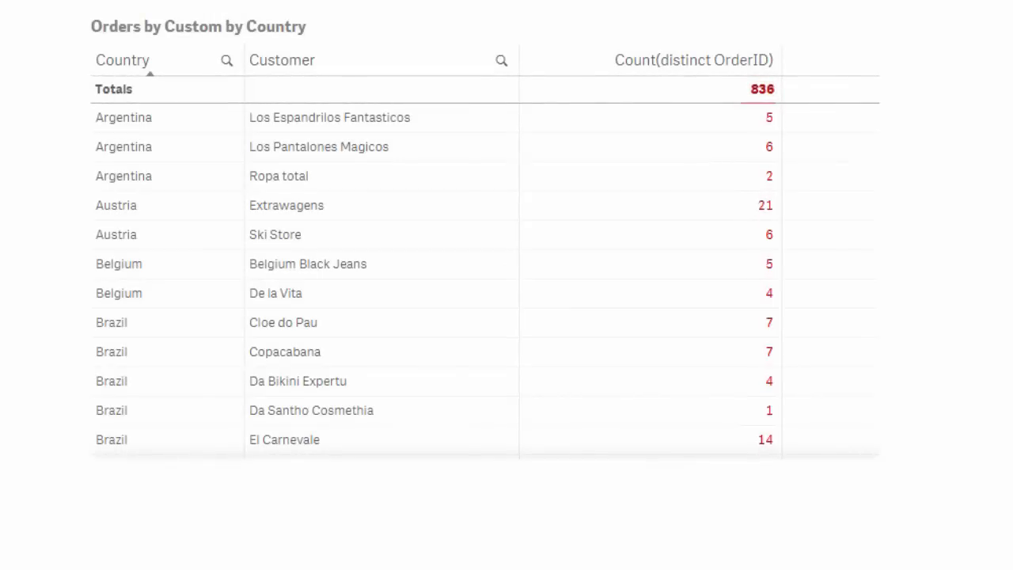
type("count(distin")
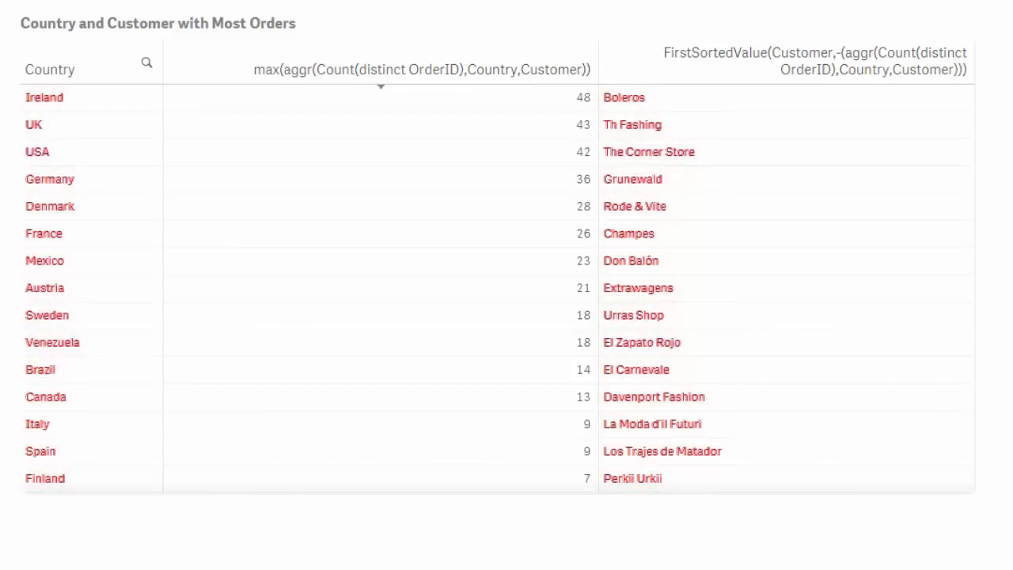
type("max(aggr(count(OrderID),Country,Custo")
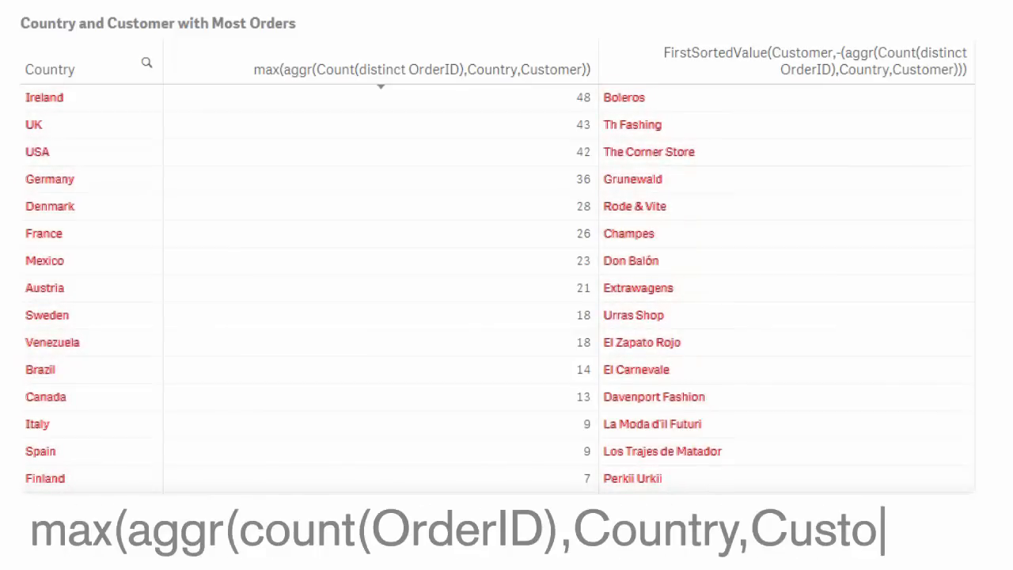